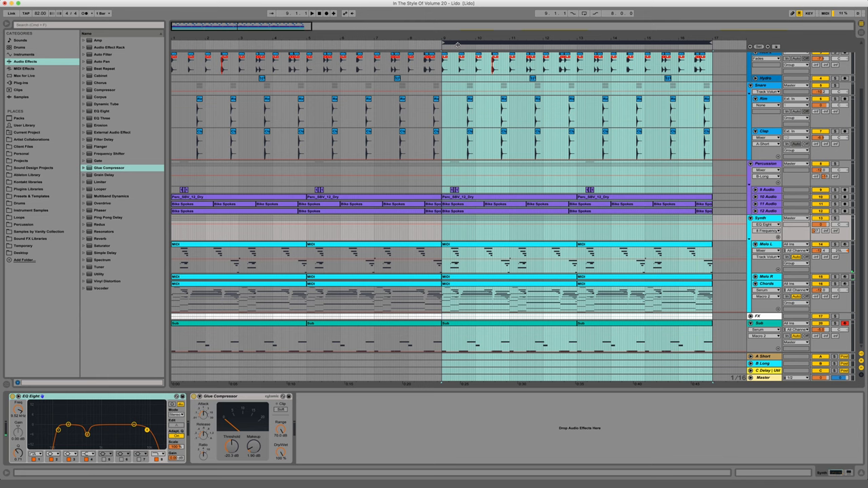
# - Open the chords MIDI clip in the MIDI Note Editor to view its notes
pyautogui.click(312, 12)
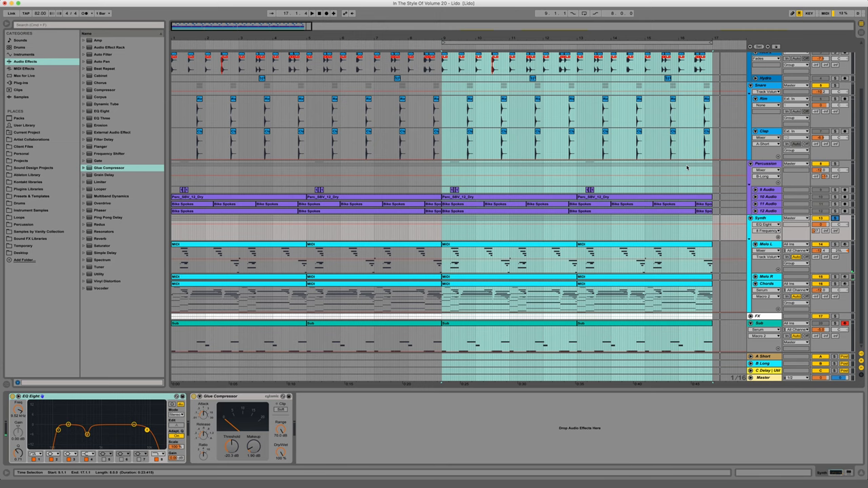
pyautogui.moveTo(771, 222)
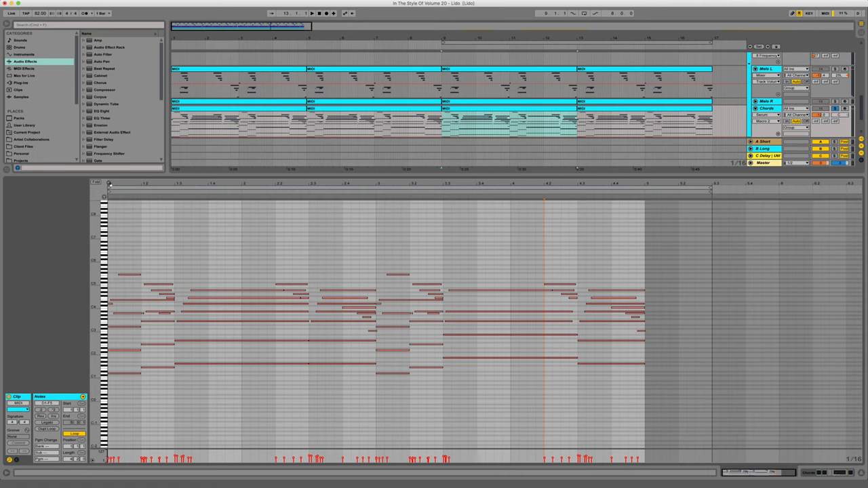
pyautogui.moveTo(336, 198)
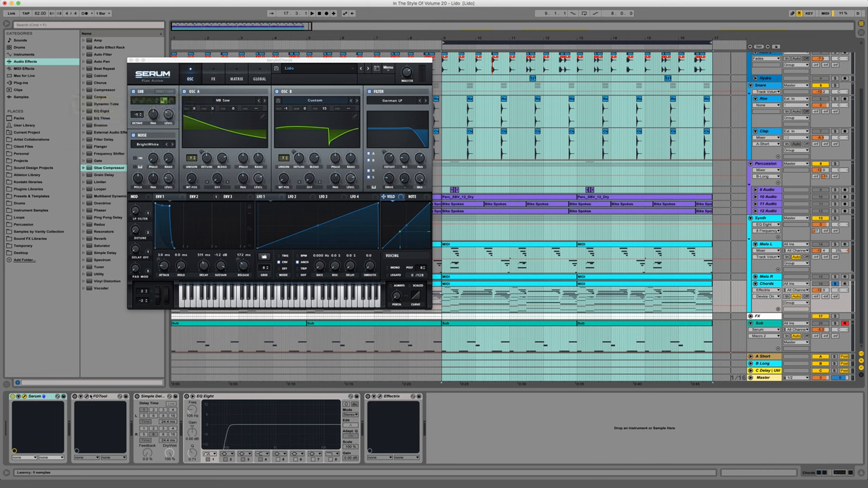
pyautogui.click(95, 397)
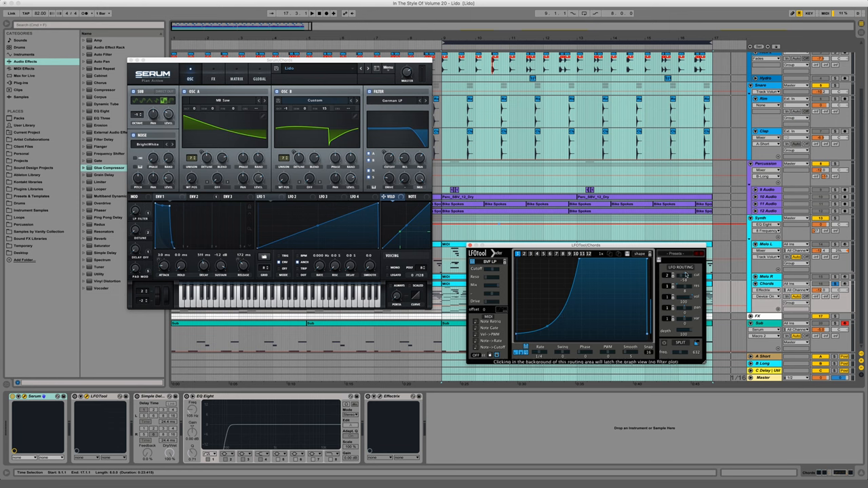
pyautogui.moveTo(684, 277)
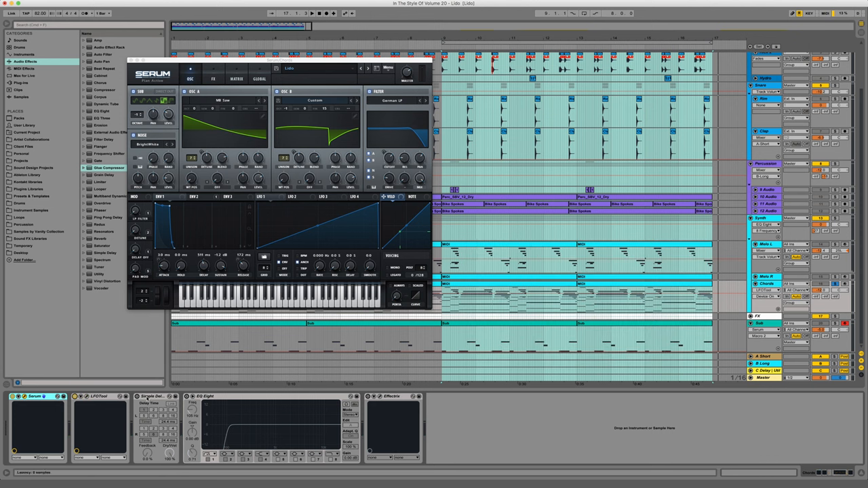
pyautogui.click(148, 396)
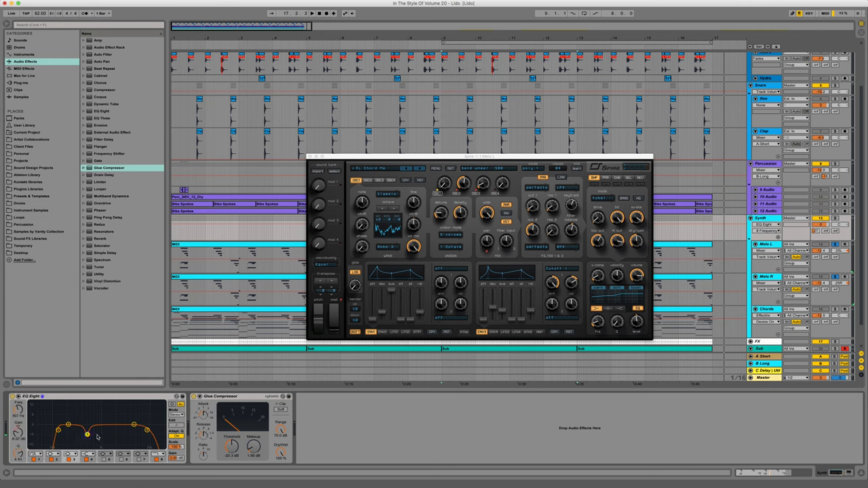
pyautogui.click(241, 396)
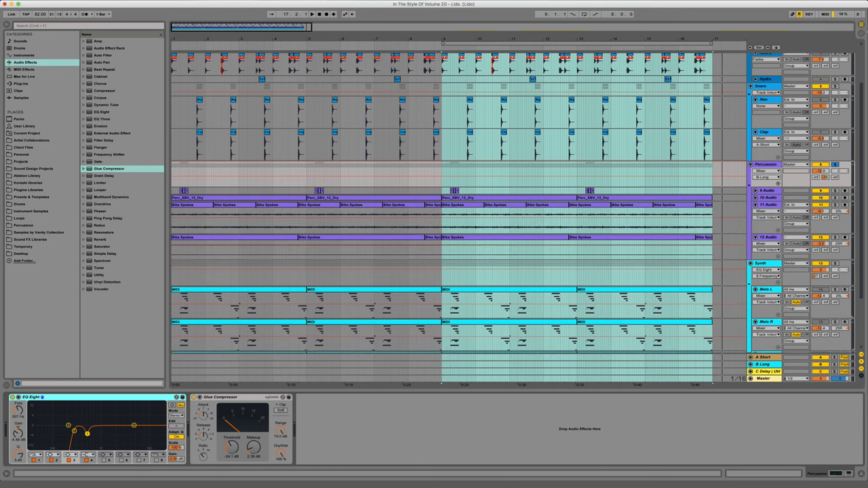
# - Close the Serum plugin window and return to the full Arrangement View
pyautogui.press('Tab')
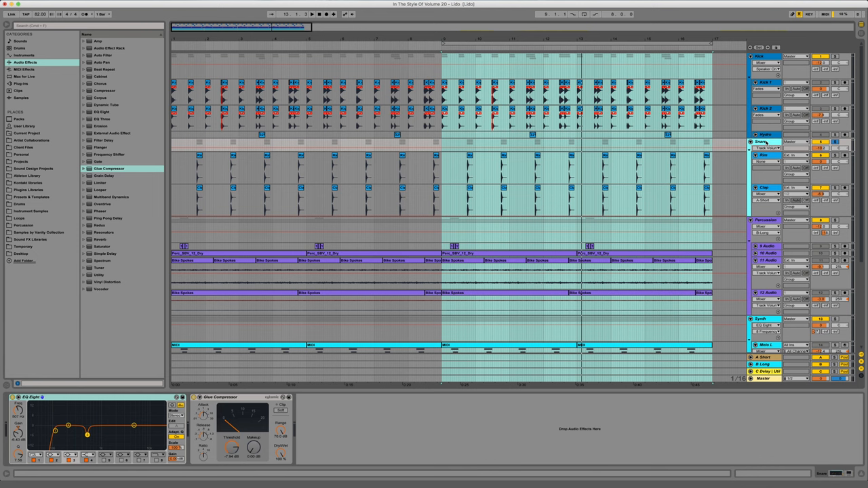
pyautogui.moveTo(170, 393)
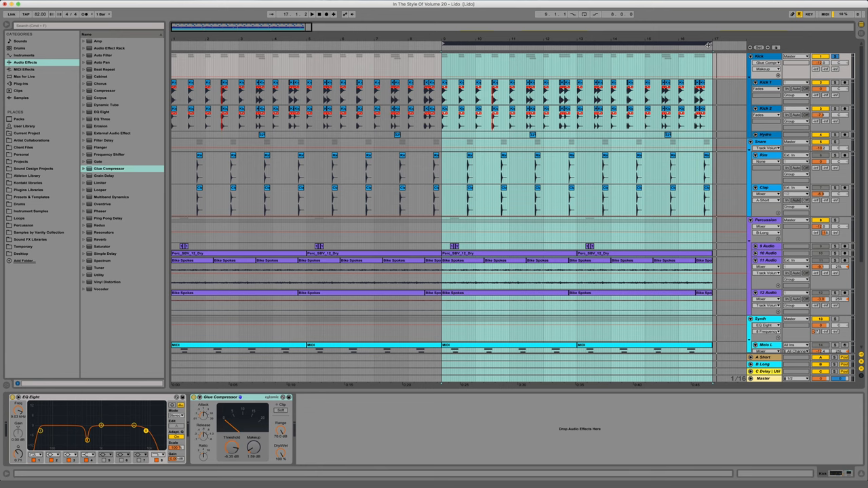
# - Show the lower track's Reverb, EQ Eight and Glue Compressor chain in Device View
pyautogui.scroll(-3)
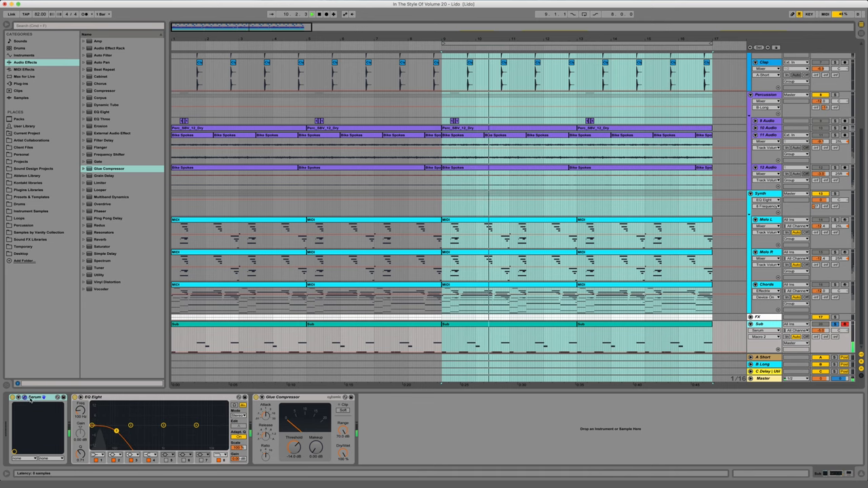
pyautogui.click(38, 397)
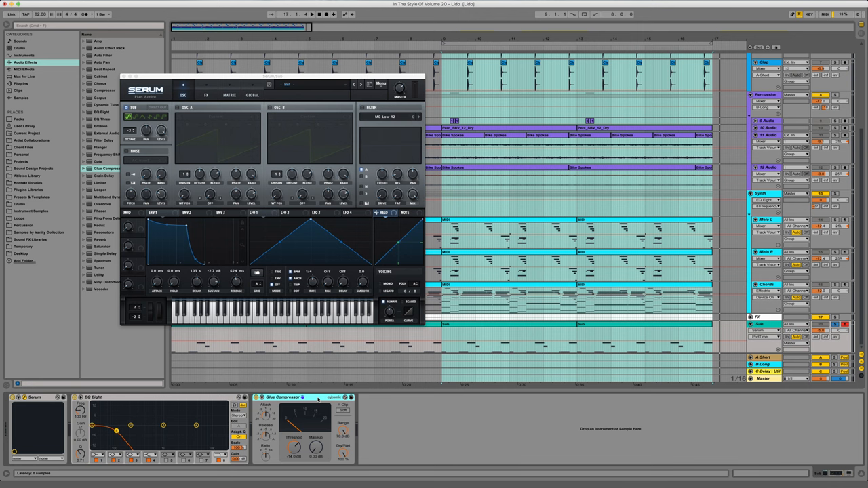
pyautogui.moveTo(125, 76)
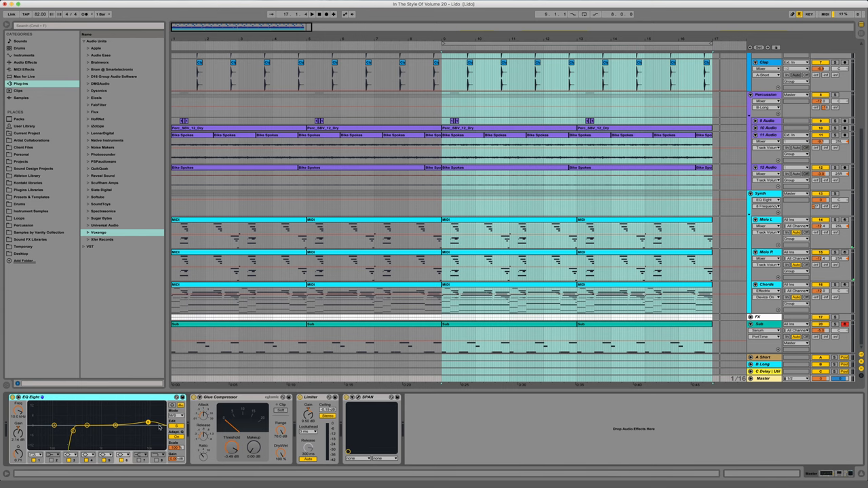
pyautogui.moveTo(156, 426)
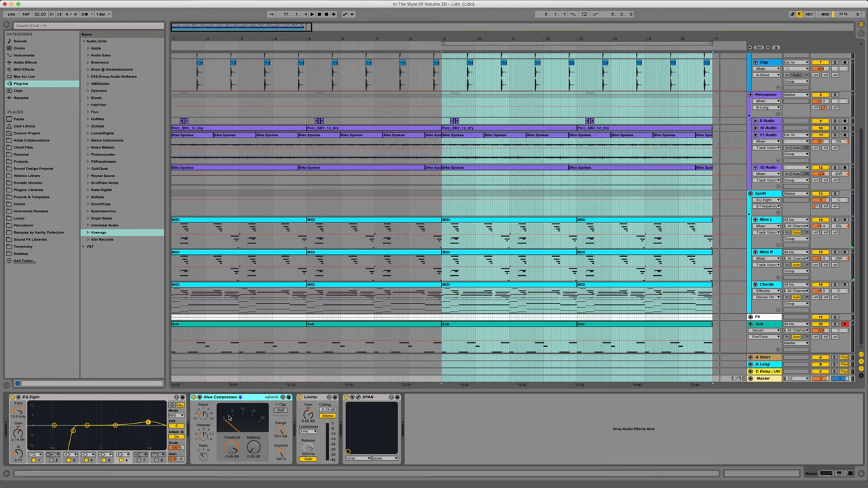
# - Open the SPAN analyser window from the master chain after the Limiter
pyautogui.click(311, 397)
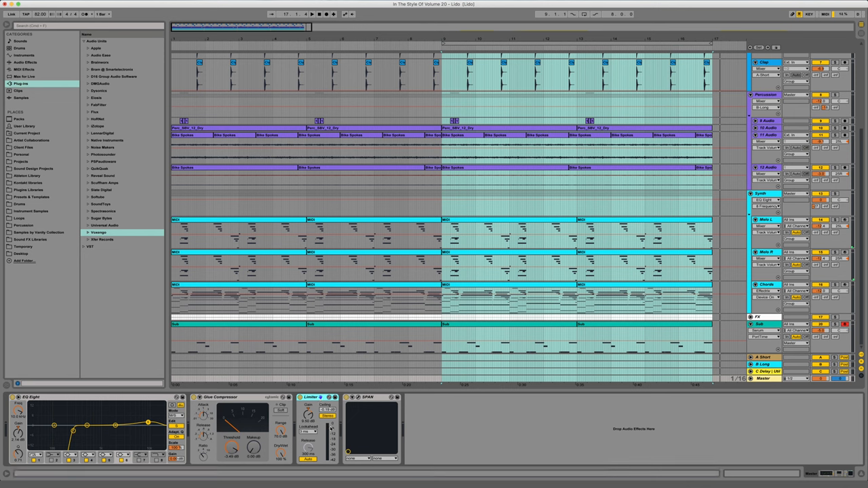
pyautogui.doubleClick(366, 396)
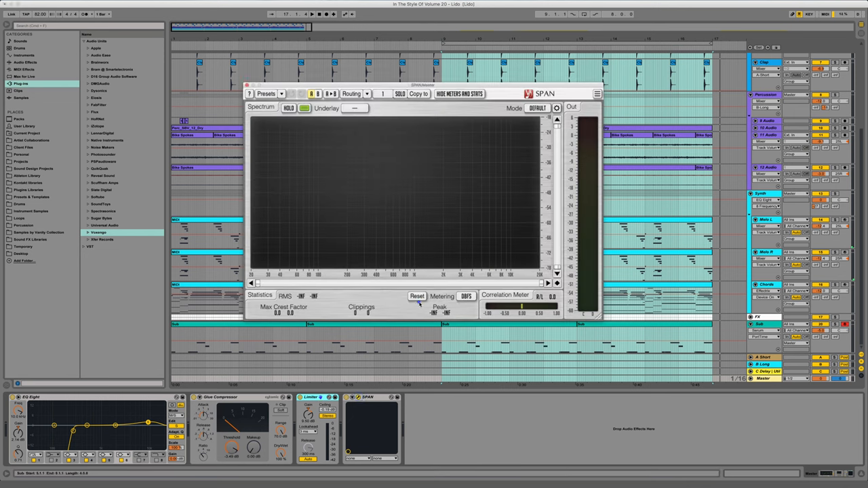